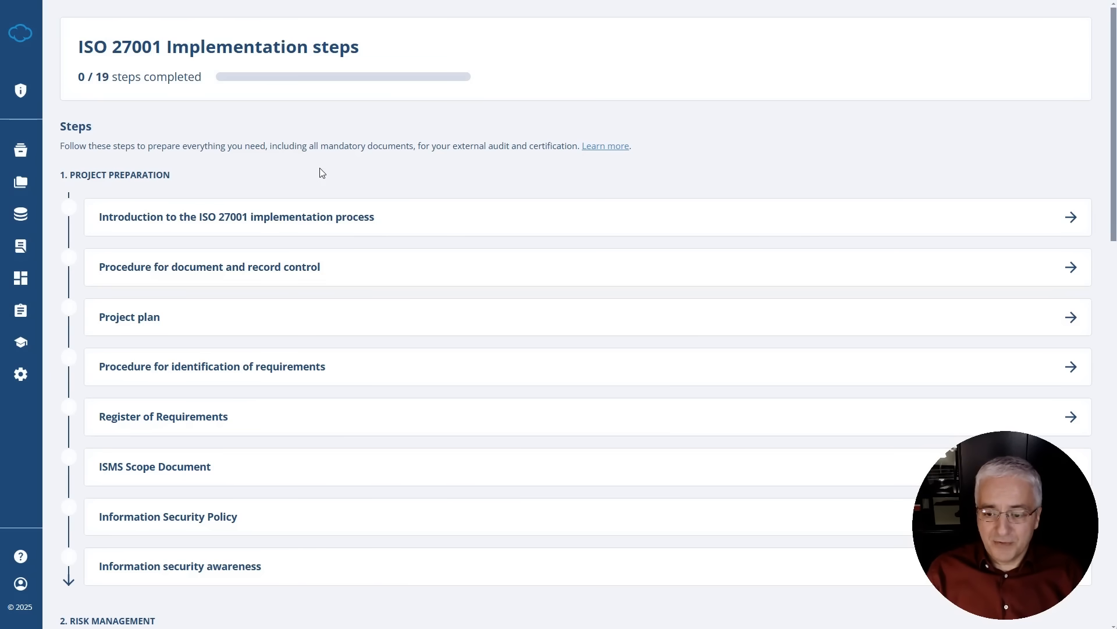
mouse_move(146, 169)
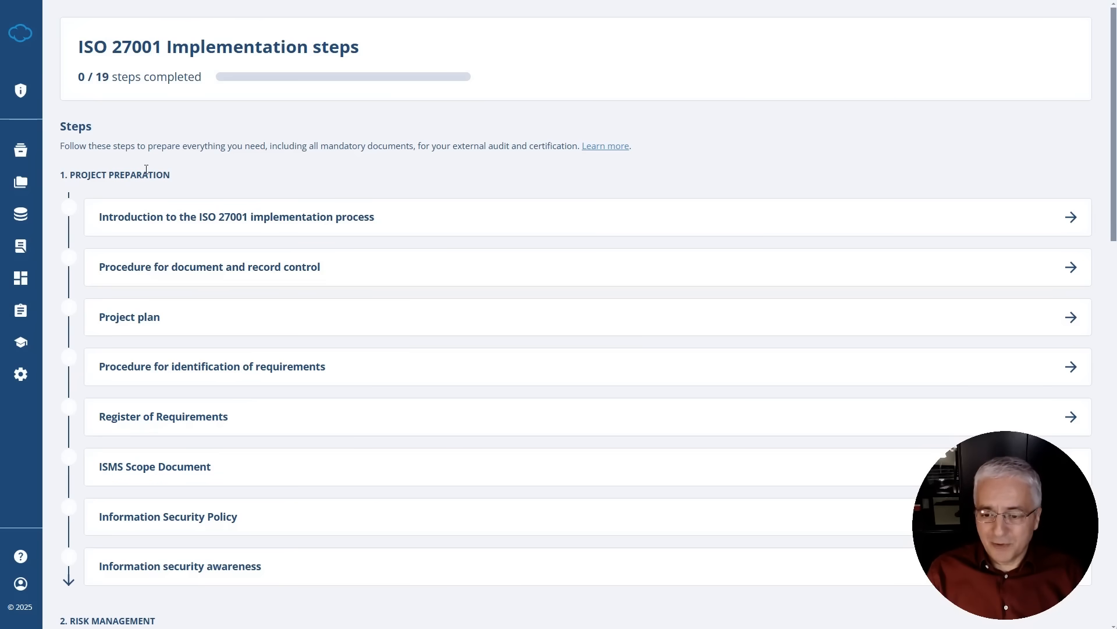
Step: Browse the Project Preparation steps and open the ISMS Scope Document
drag(61, 175, 146, 174)
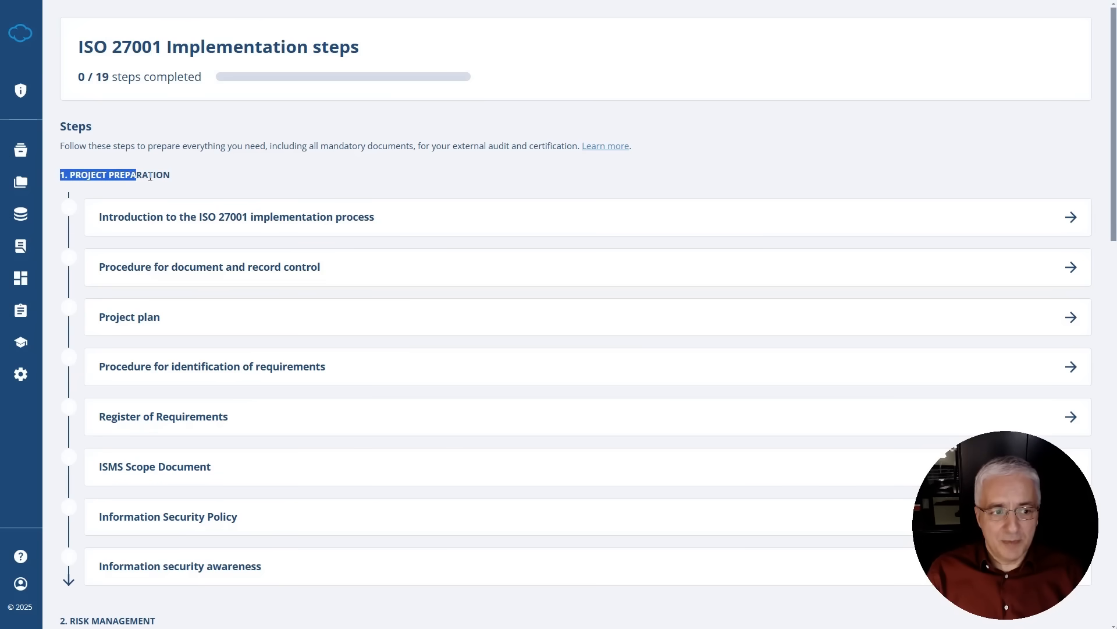
scroll(down, 3)
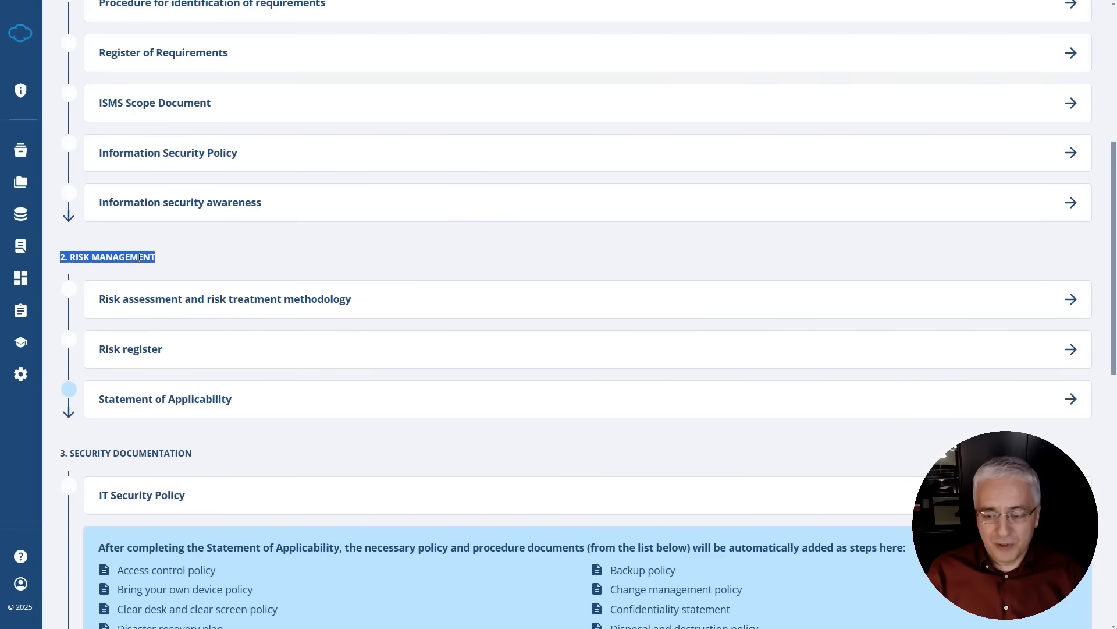
scroll(down, 3)
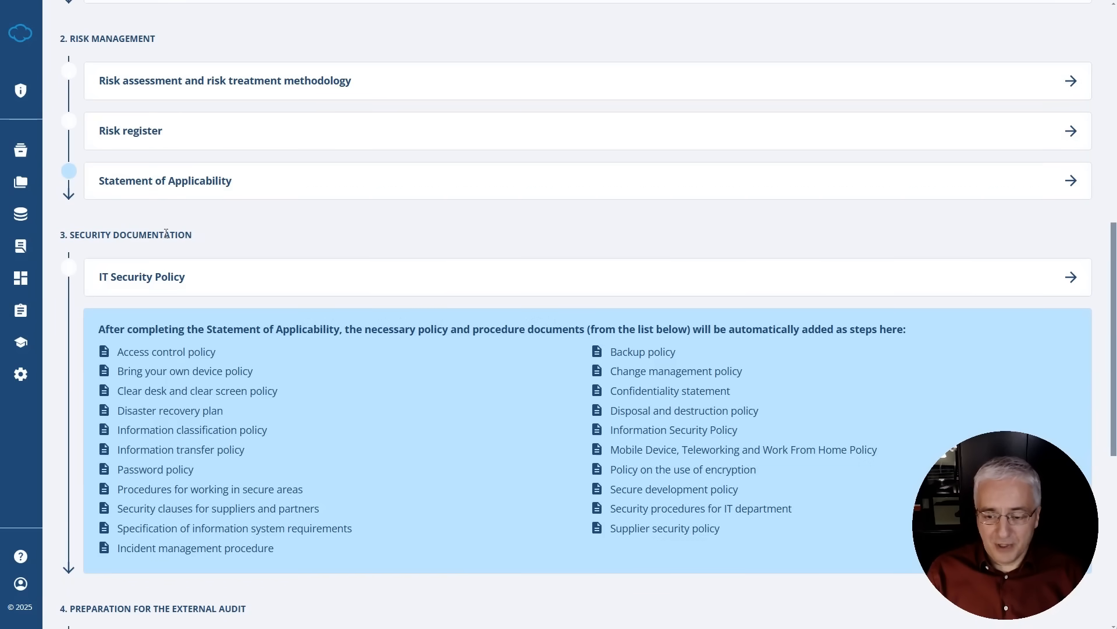
scroll(down, 3)
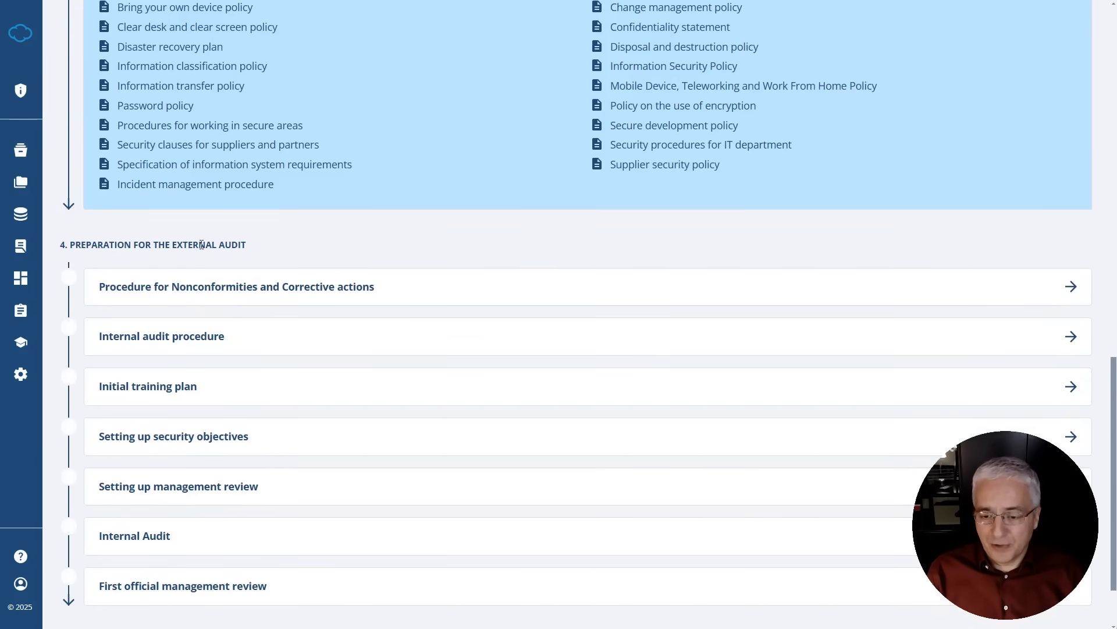
scroll(down, 3)
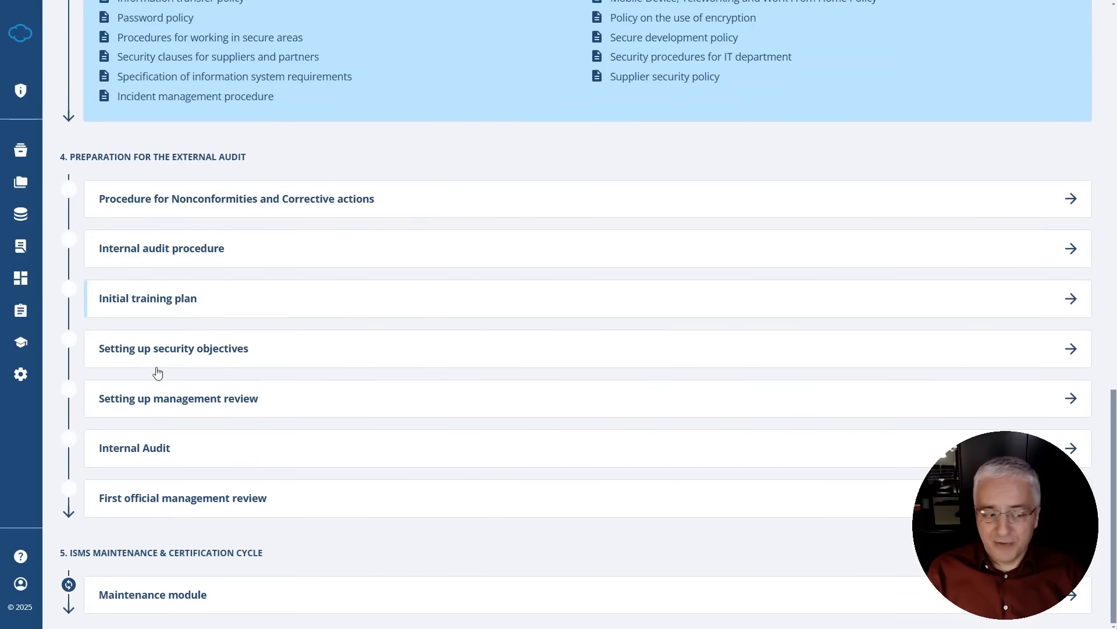
drag(70, 553, 150, 552)
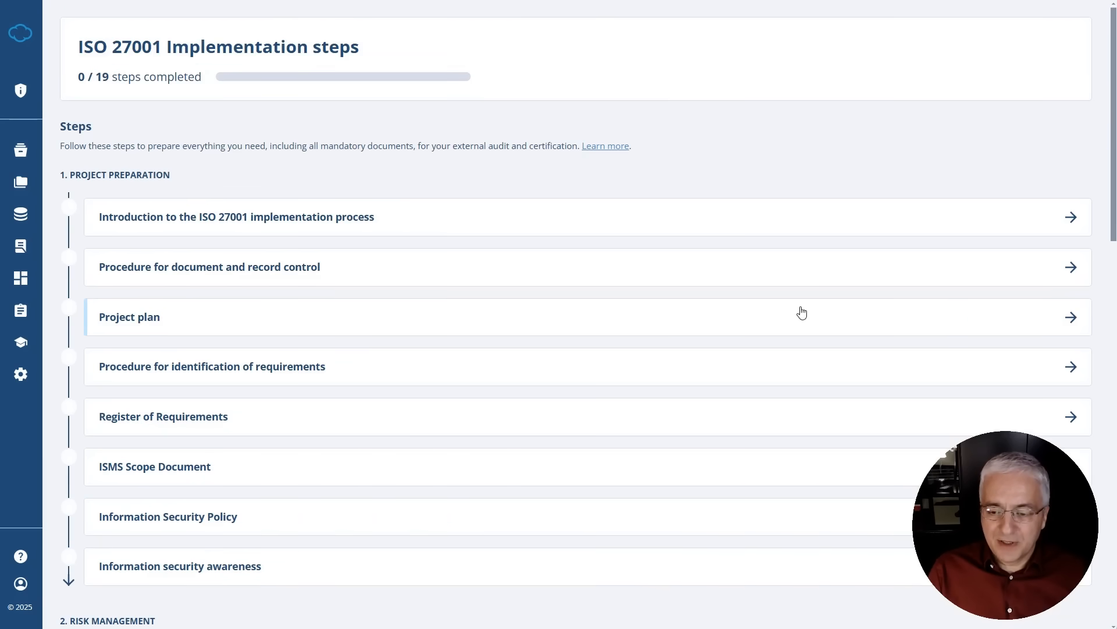
mouse_move(160, 470)
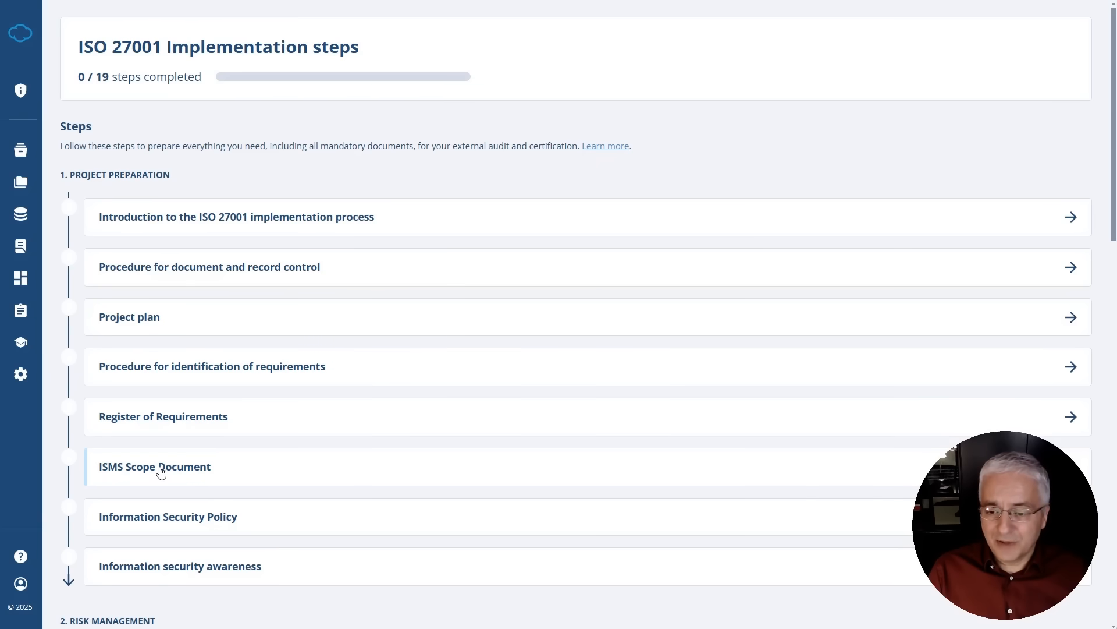
click(155, 467)
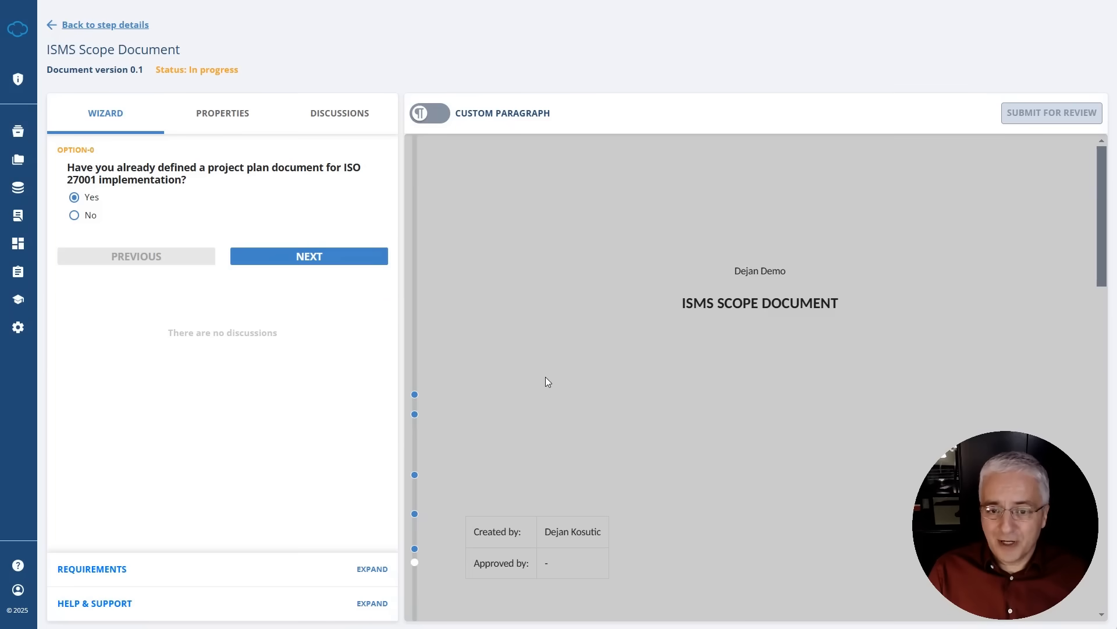
mouse_move(570, 346)
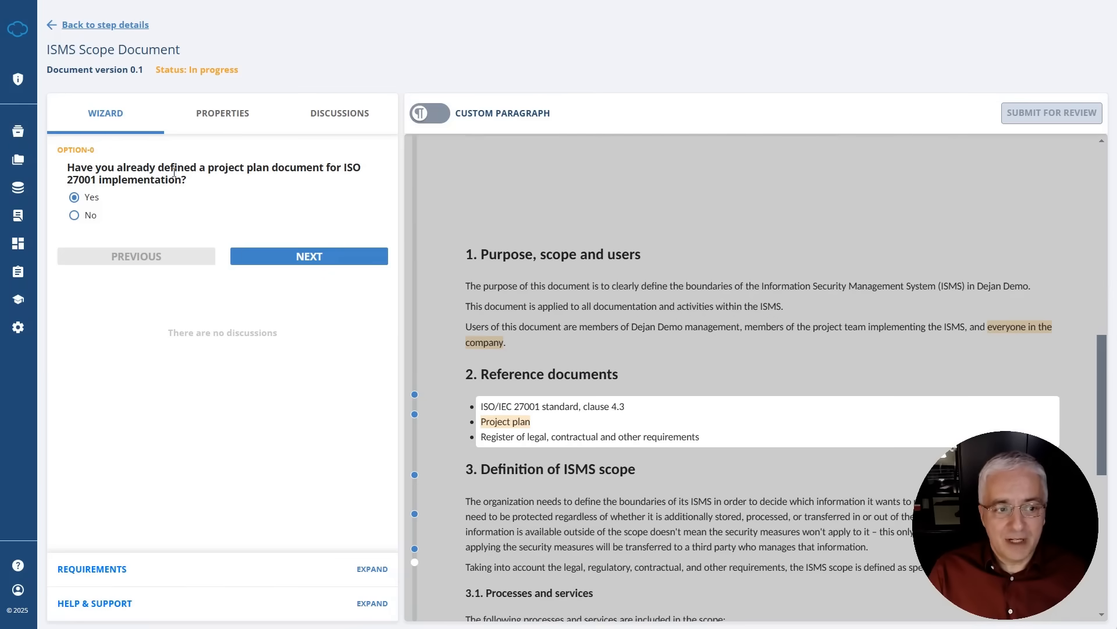
Step: Advance through two ISMS Scope wizard questions and type 'senia' into the answer field
click(309, 256)
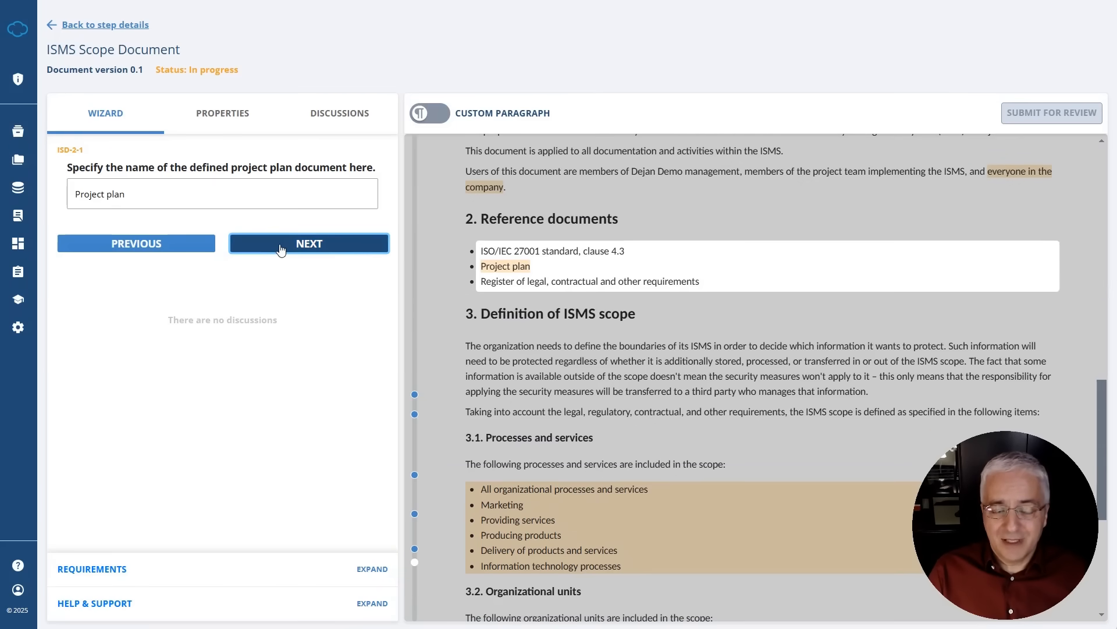
click(136, 243)
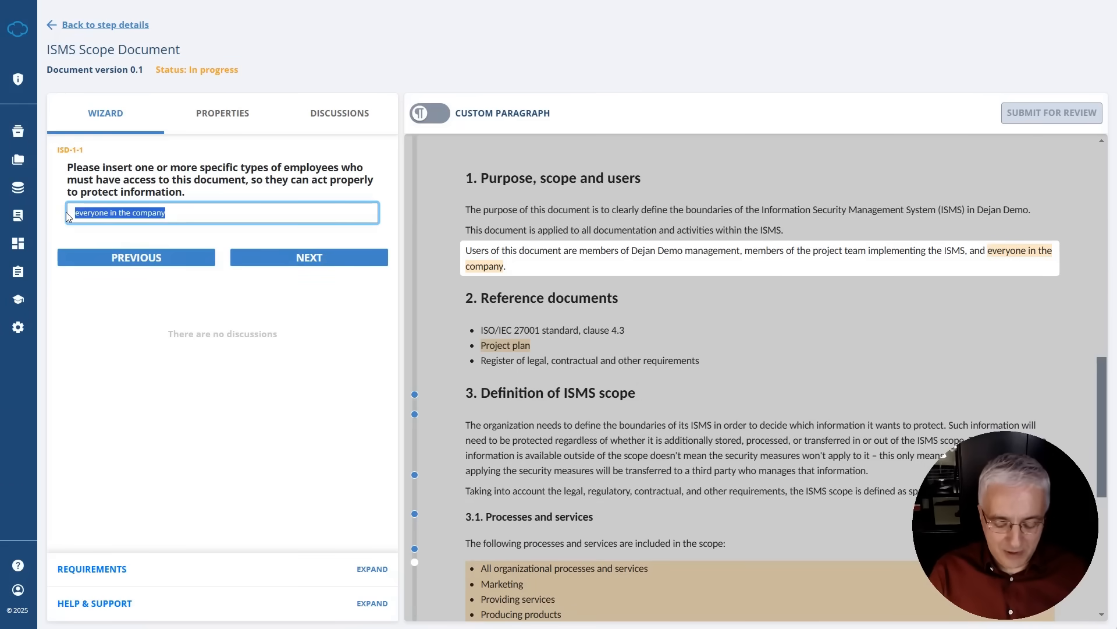
text(senia)
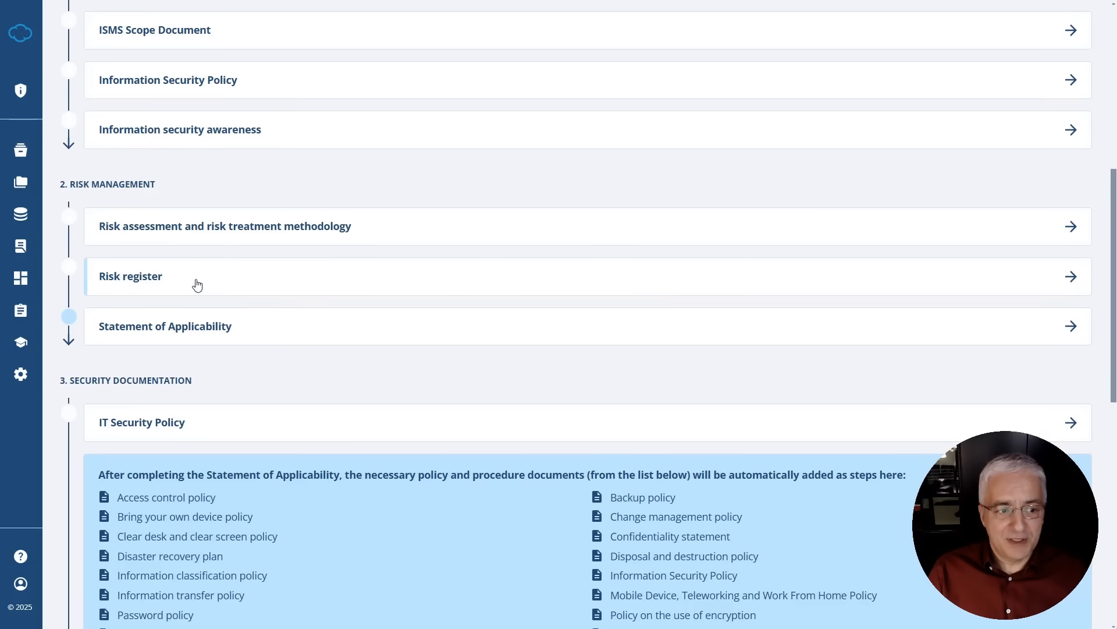
mouse_move(123, 280)
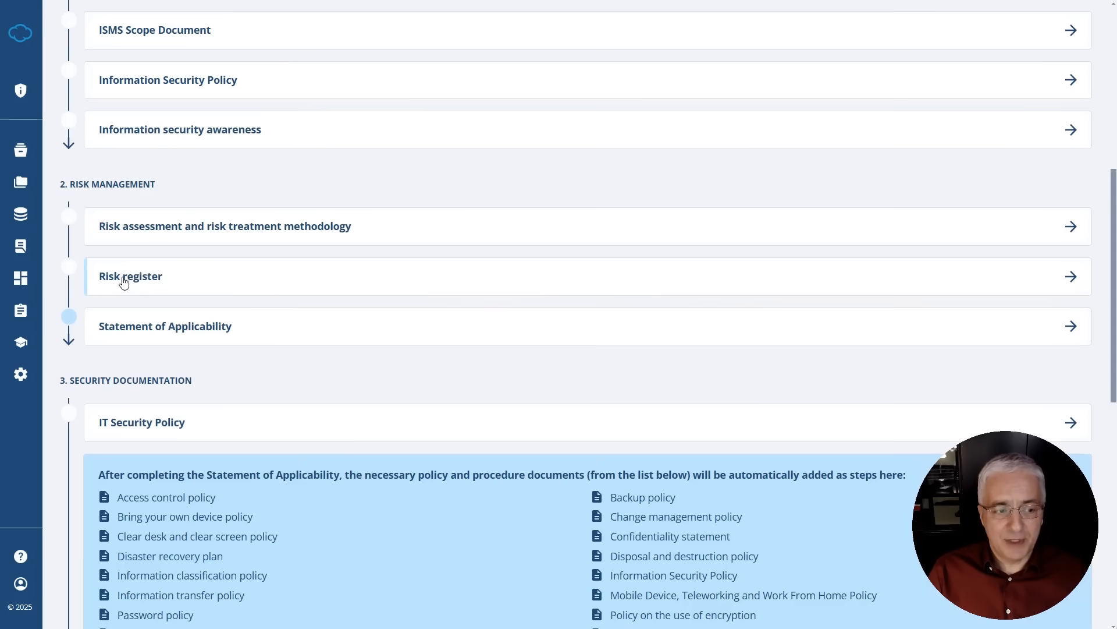
Step: Open the Risk register step under Risk Management
click(130, 276)
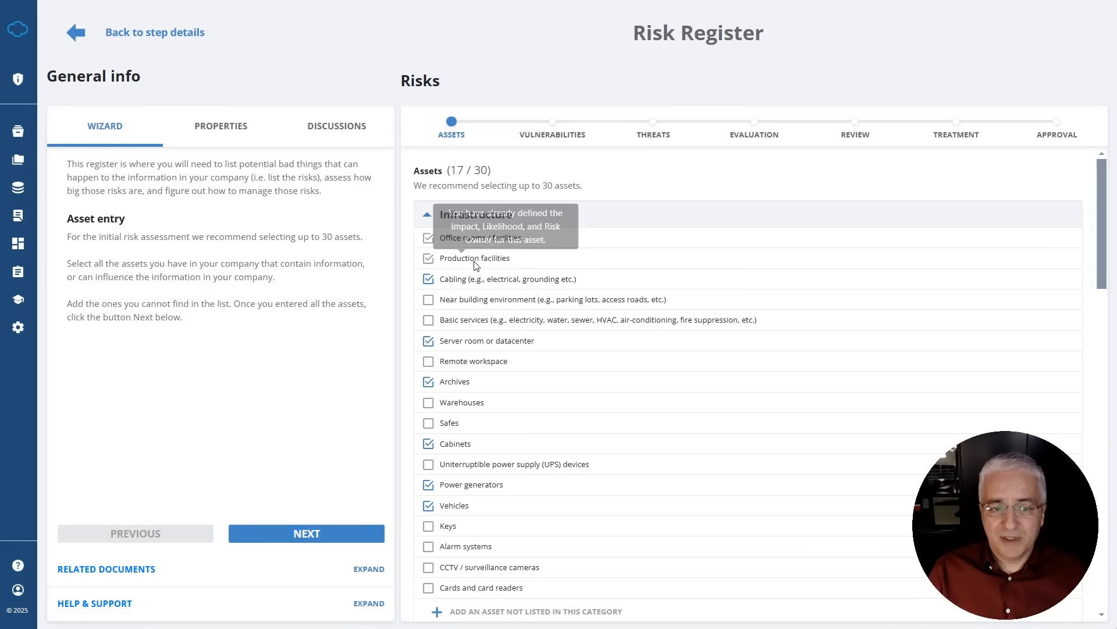
mouse_move(462, 293)
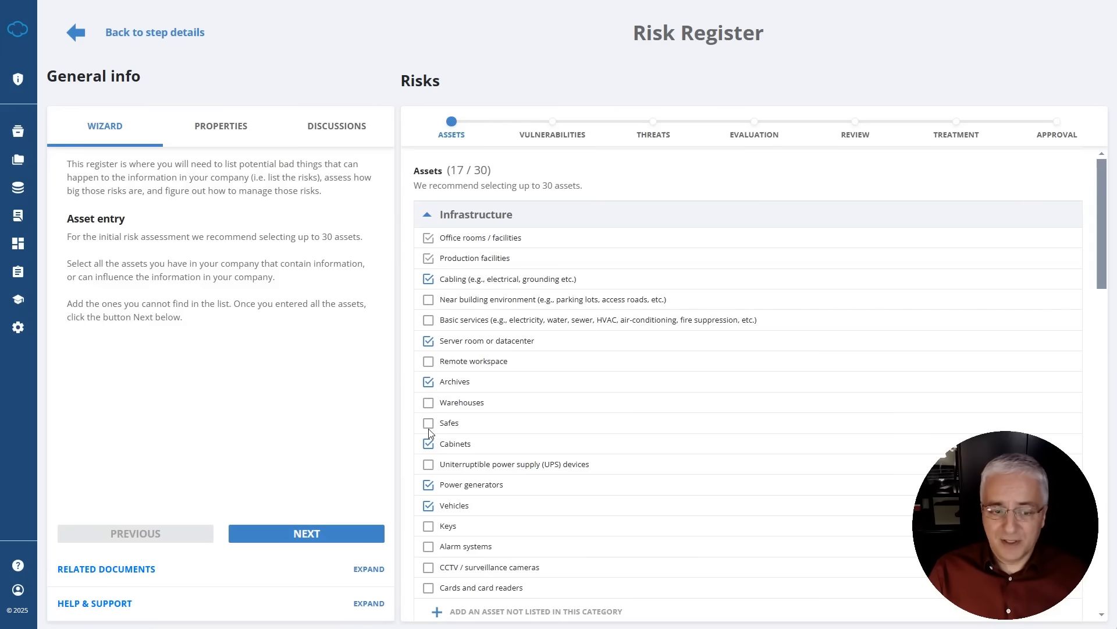
Step: Advance the Risk Register and mark inadequate maintenance as an office rooms vulnerability
click(306, 533)
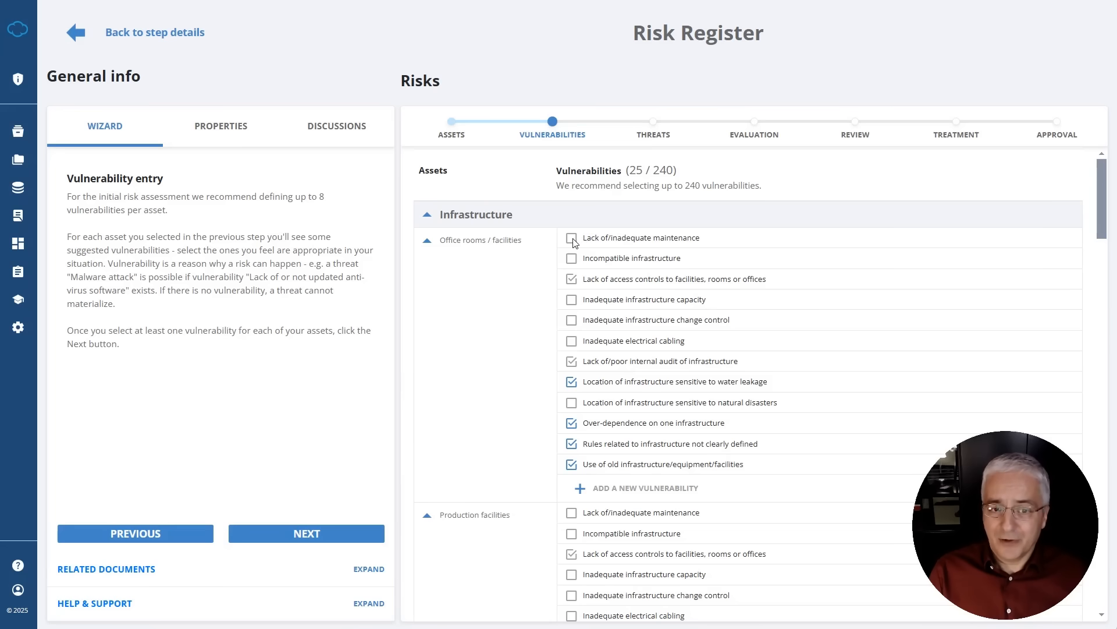
click(571, 299)
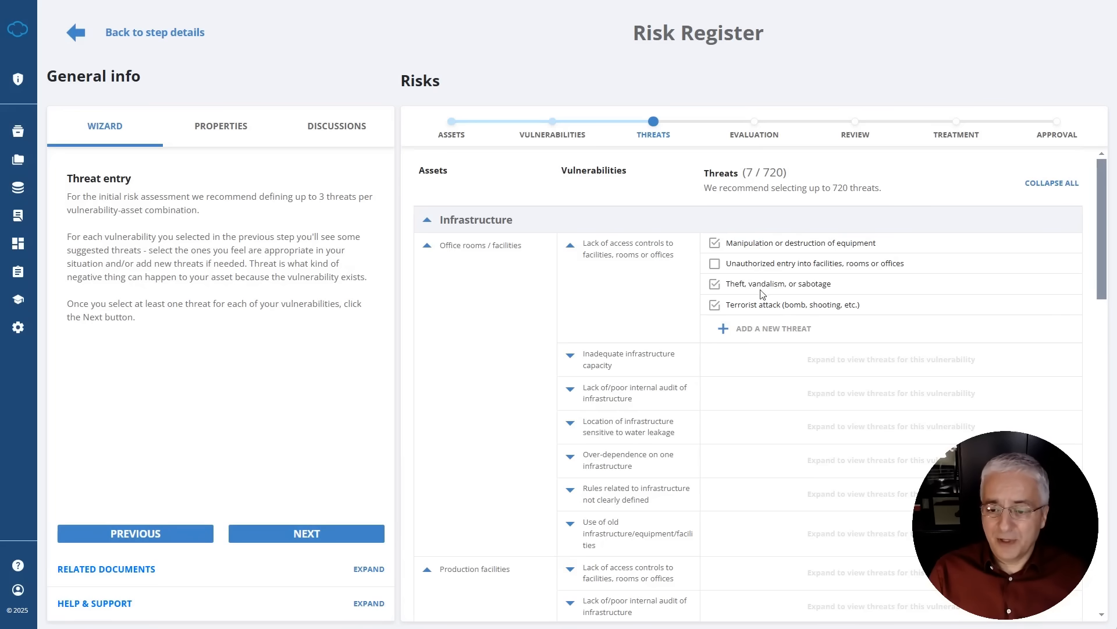
mouse_move(864, 151)
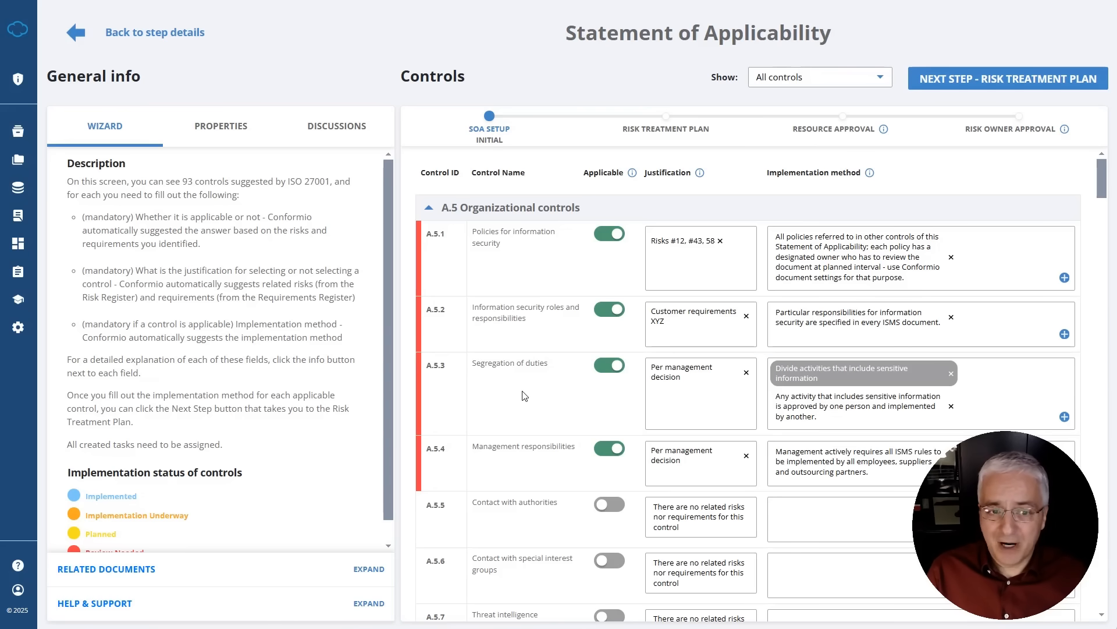
mouse_move(607, 270)
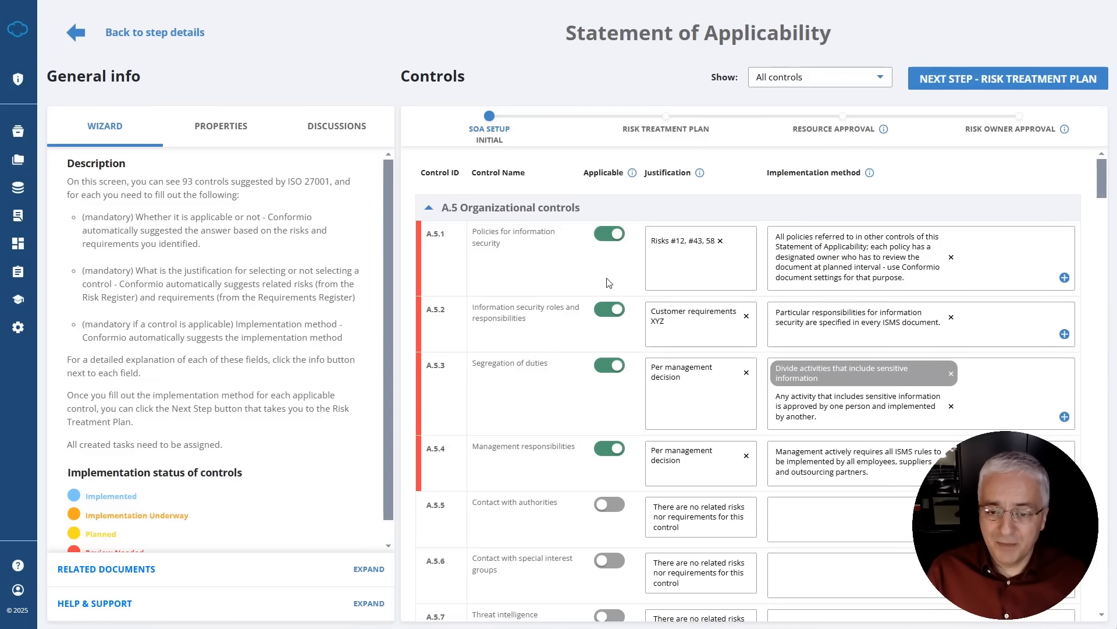
mouse_move(690, 313)
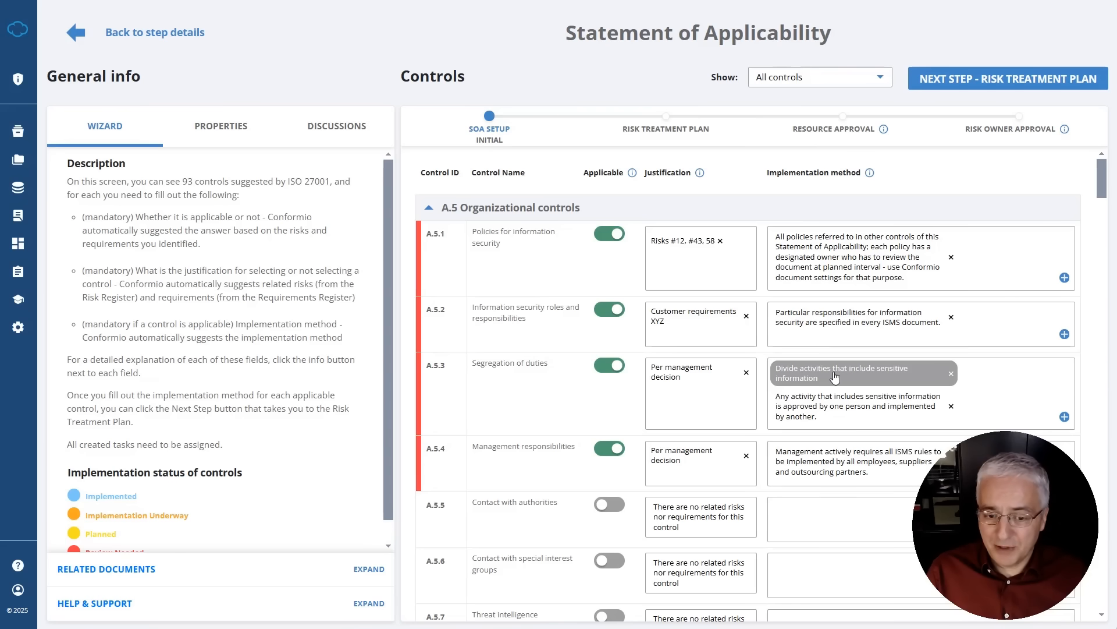
Step: Scroll through the Statement of Applicability controls, then open the Audit & Evidence dashboard
scroll(down, 3)
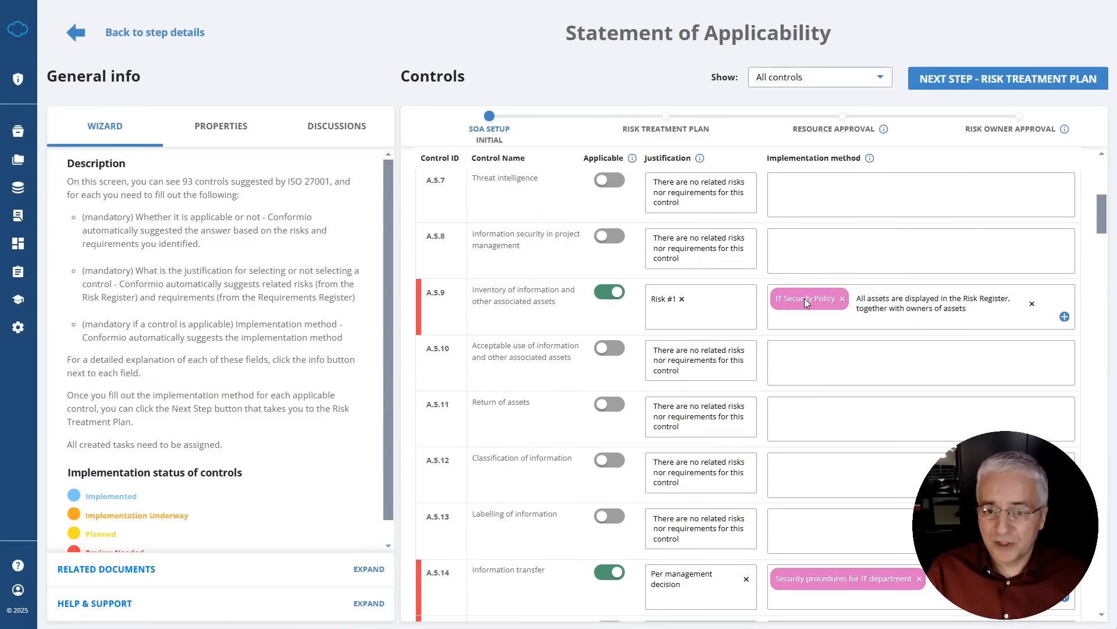
scroll(down, 3)
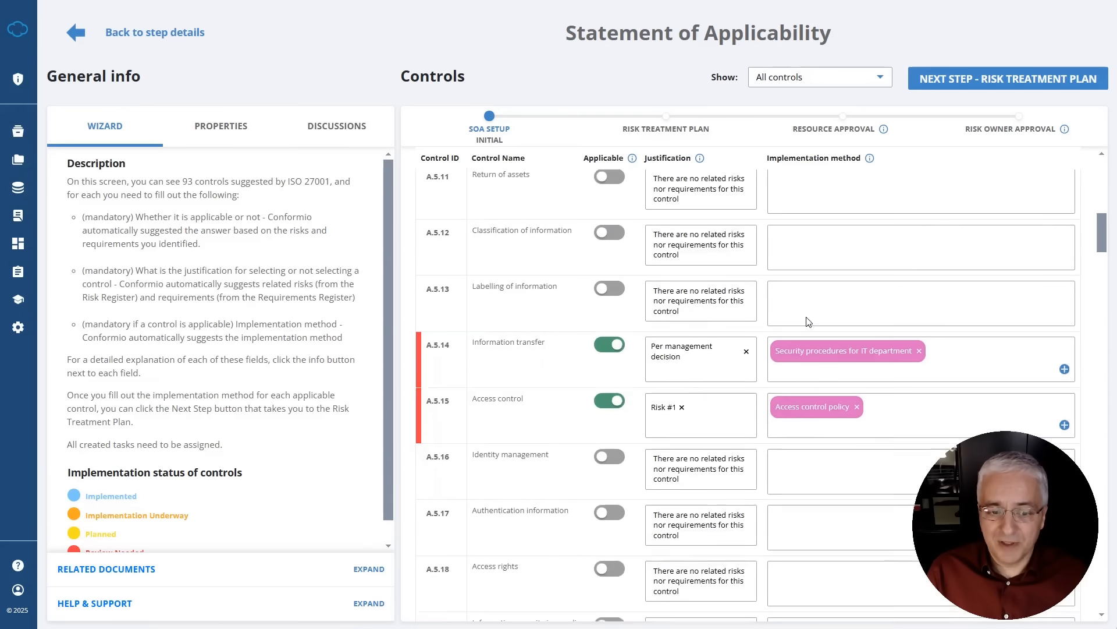
scroll(down, 3)
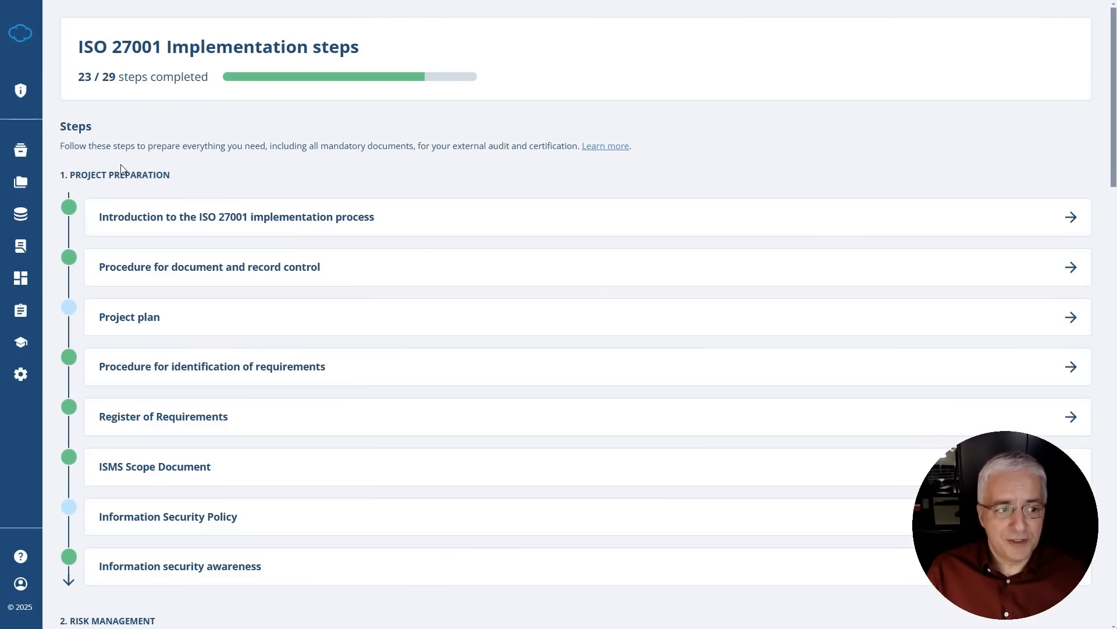
click(76, 198)
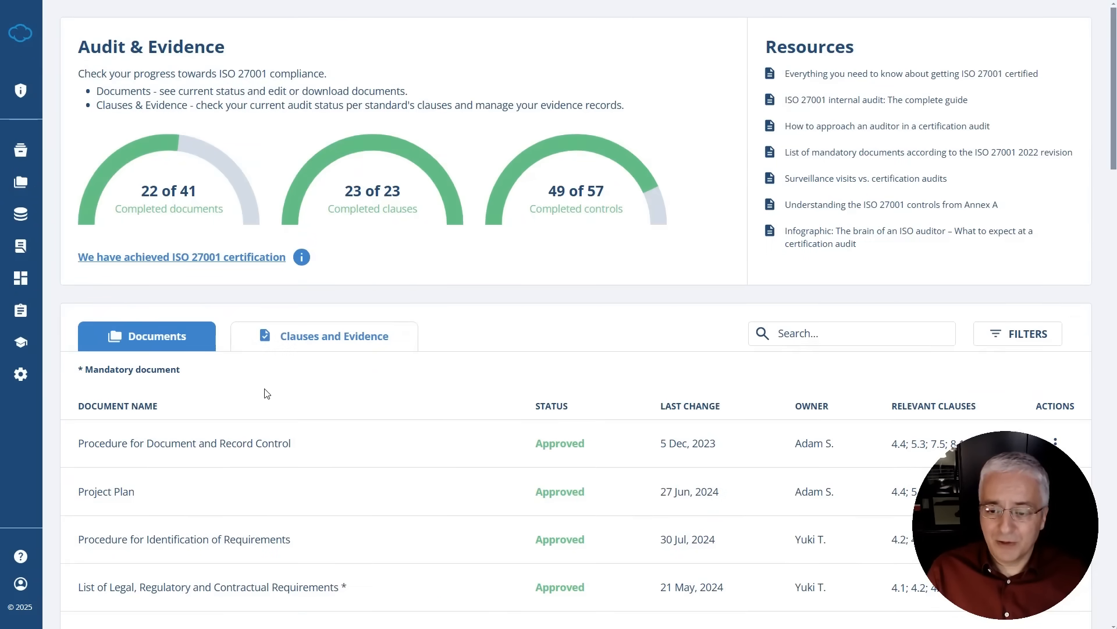
scroll(down, 3)
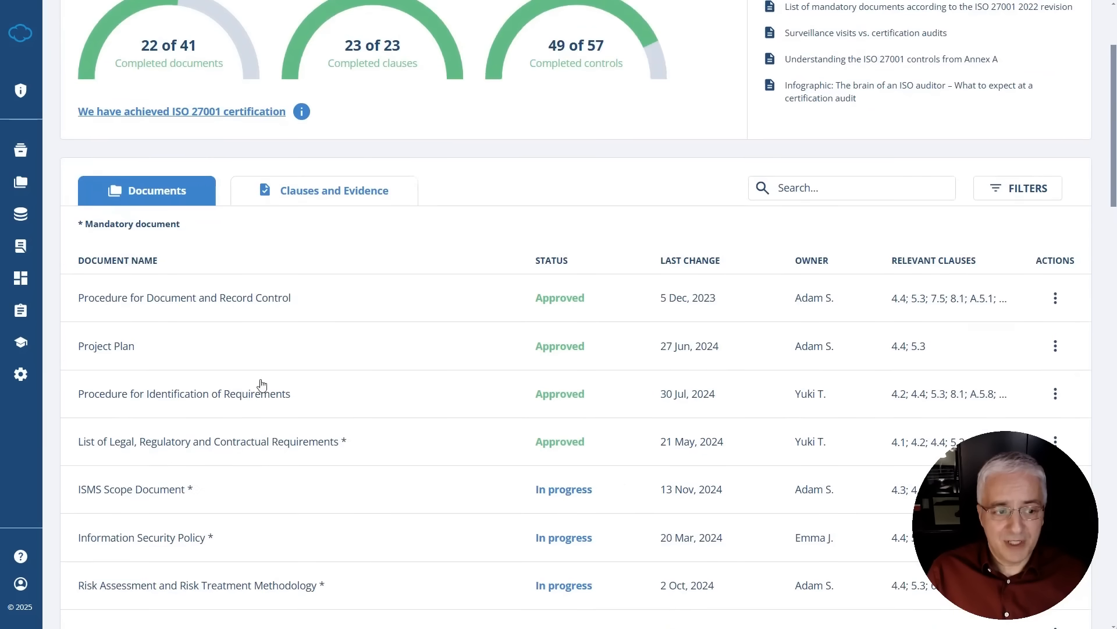
scroll(down, 3)
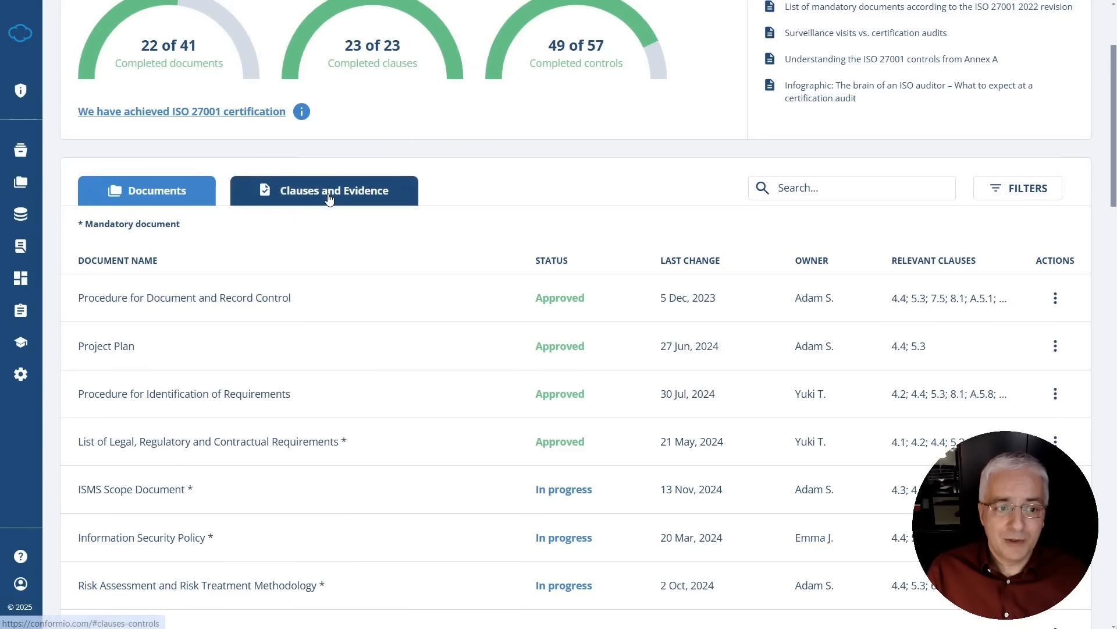
Step: Show per-clause audit status and evidence, then open clause 4.2's details
click(324, 190)
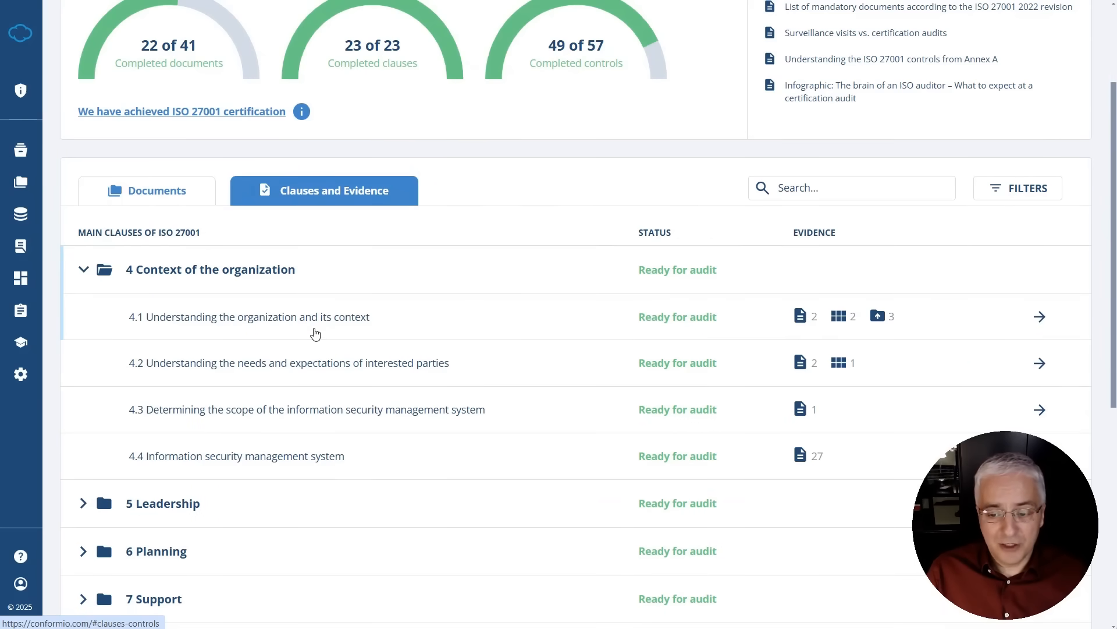
mouse_move(350, 340)
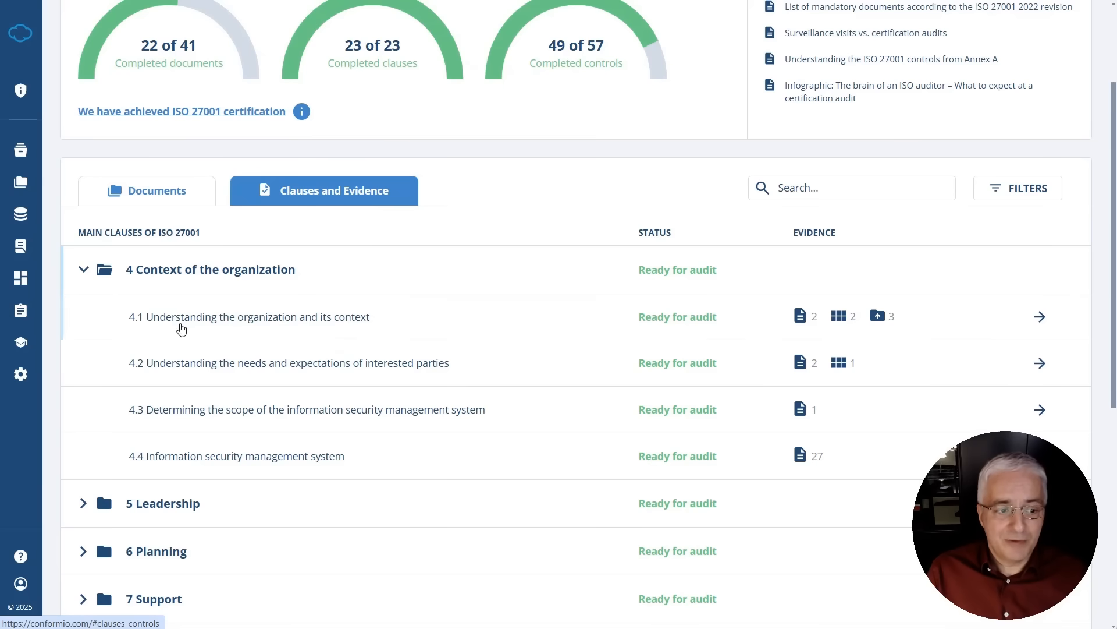
mouse_move(224, 368)
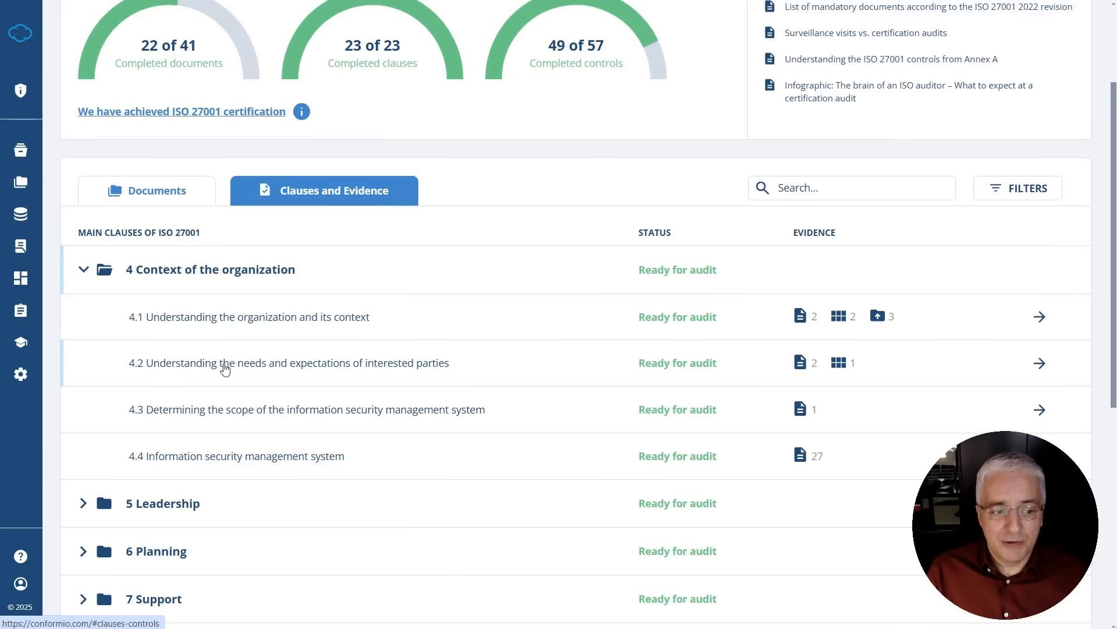
mouse_move(421, 367)
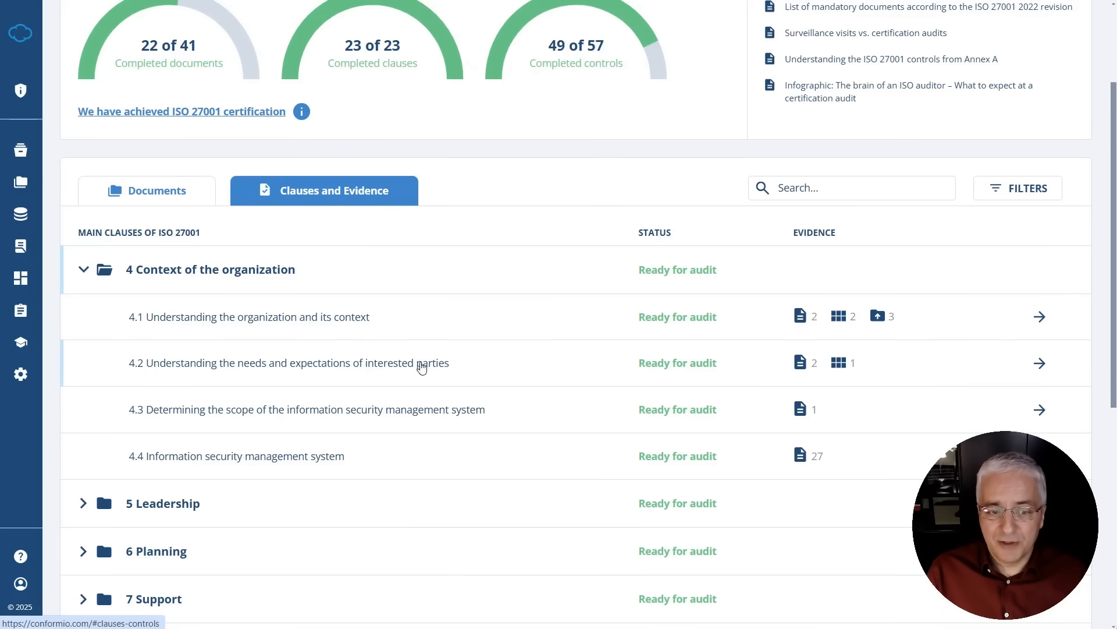
click(288, 362)
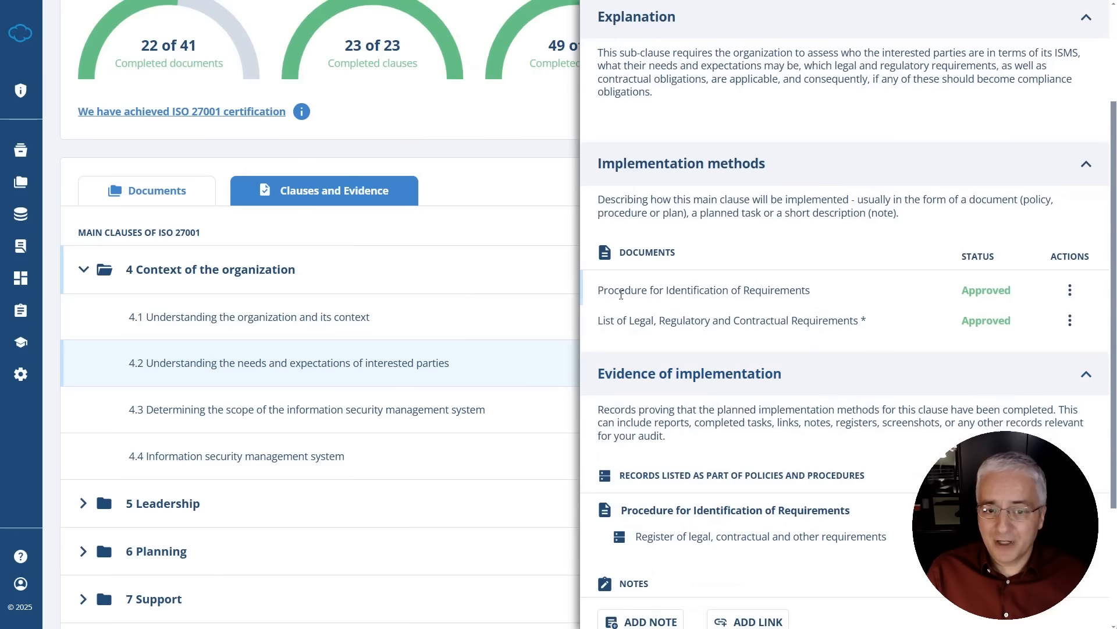
double_click(704, 289)
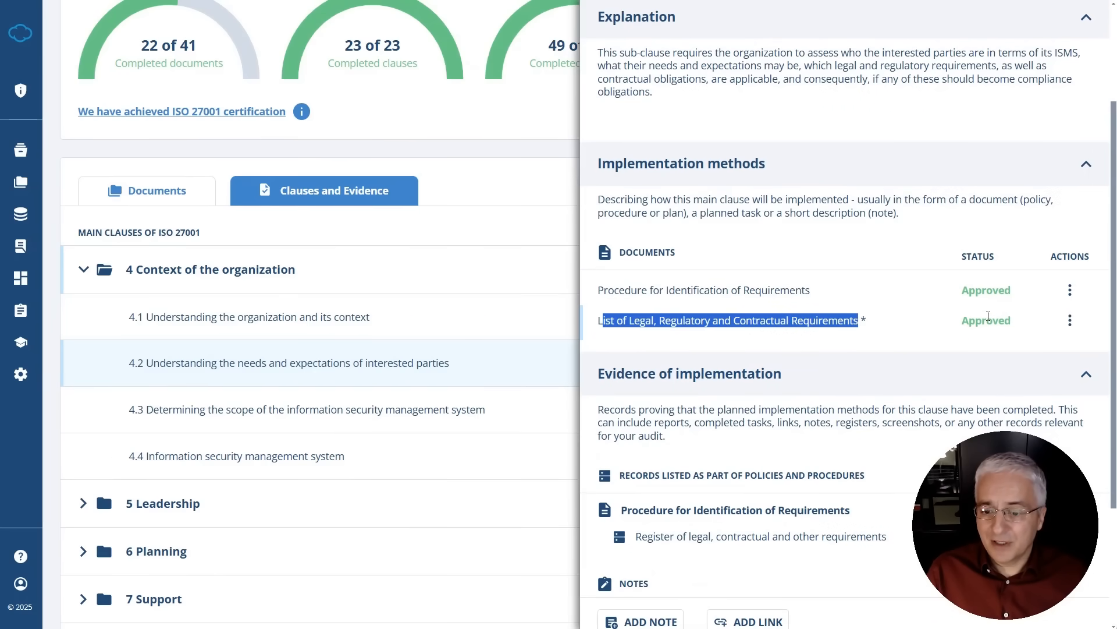
mouse_move(896, 331)
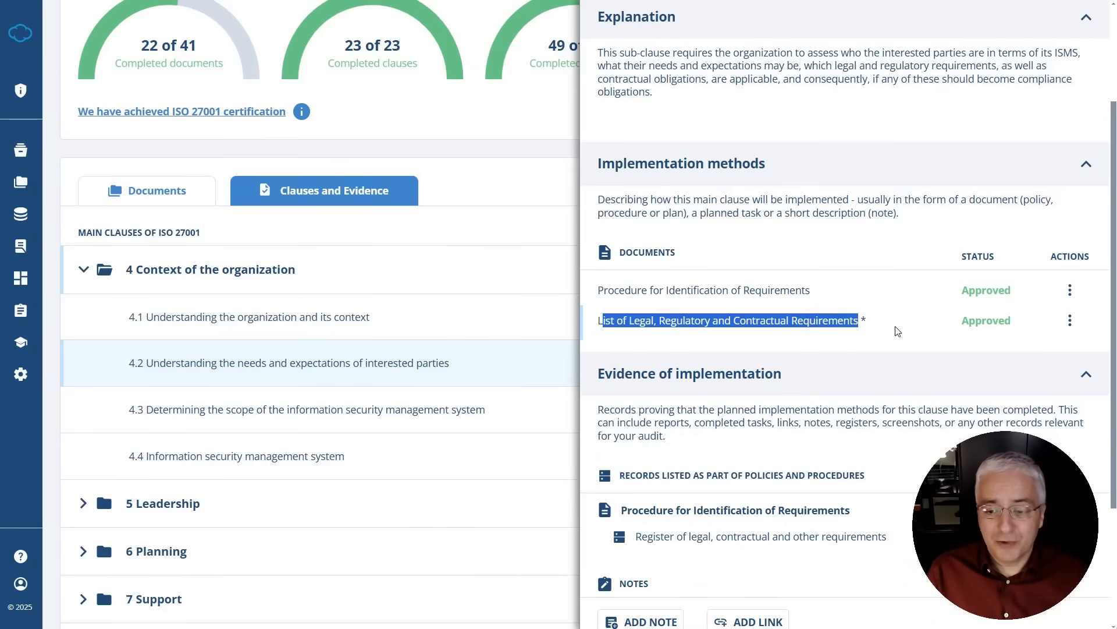